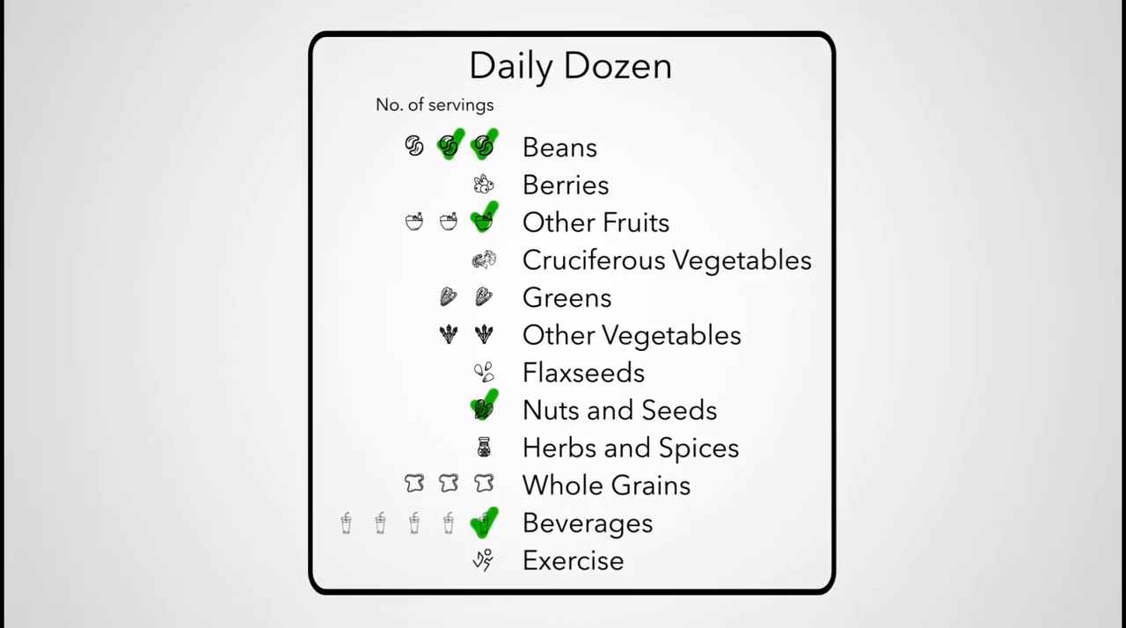
Advance the Daily Dozen presentation through the serving cards up to Beverages
{"action": "left_click", "coordinate": [559, 147]}
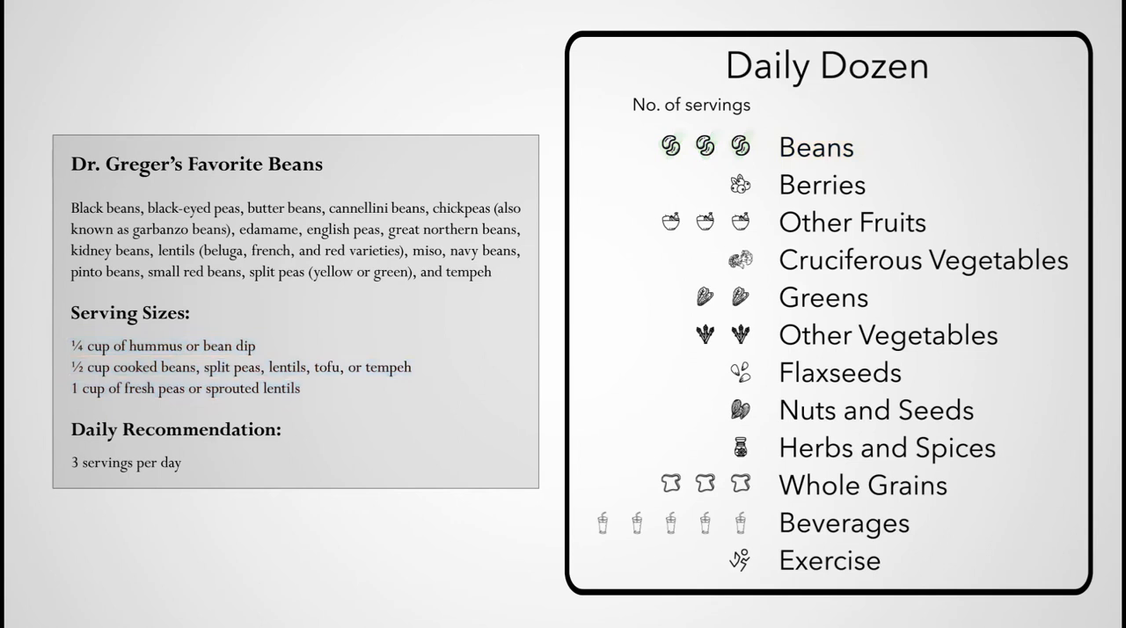
{"action": "left_click", "coordinate": [820, 185]}
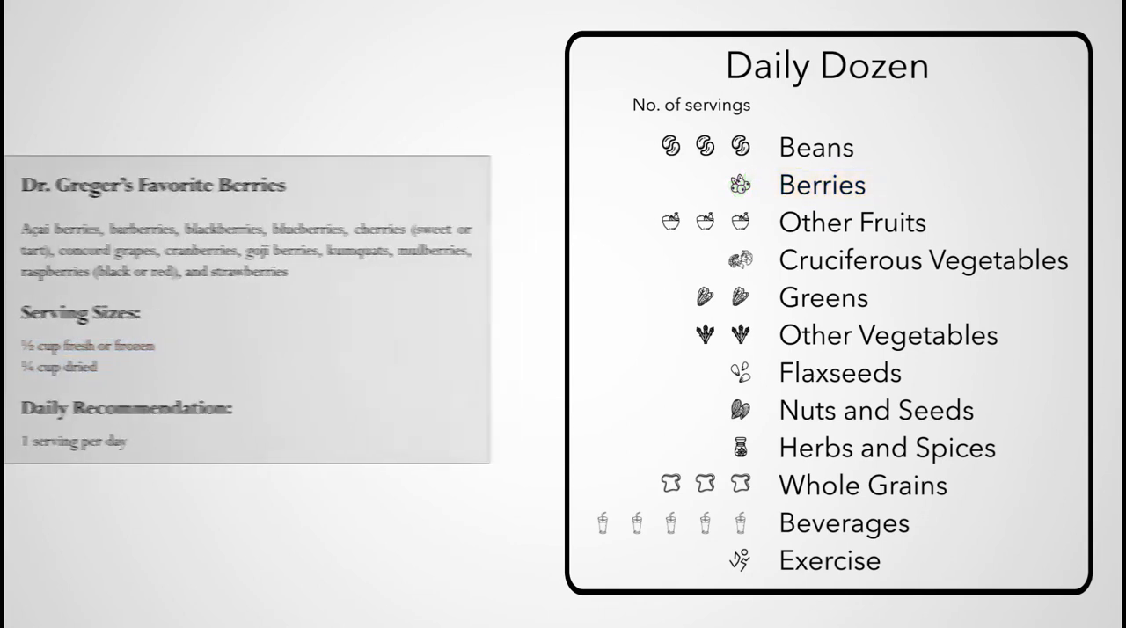
{"action": "left_click", "coordinate": [852, 222]}
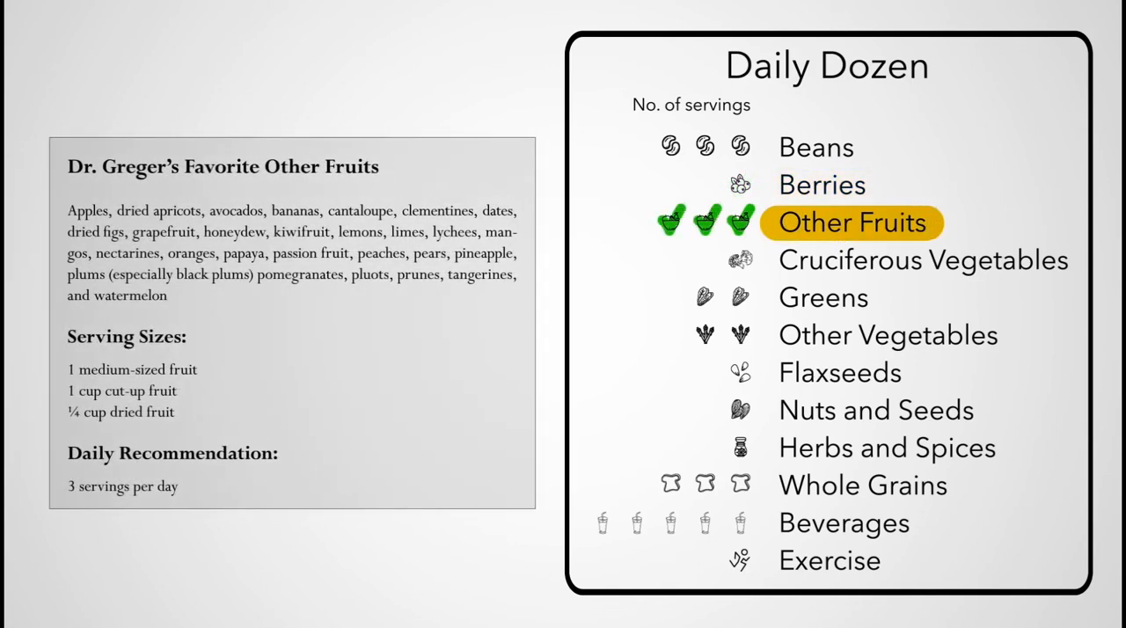
{"action": "double_click", "coordinate": [132, 370]}
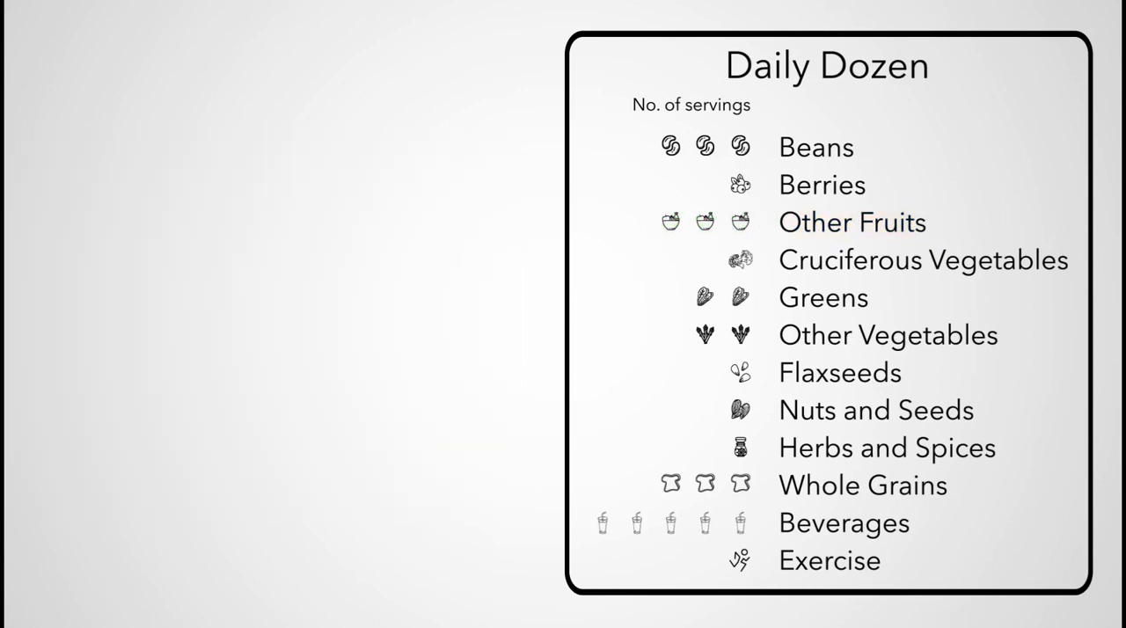
{"action": "left_click", "coordinate": [922, 259]}
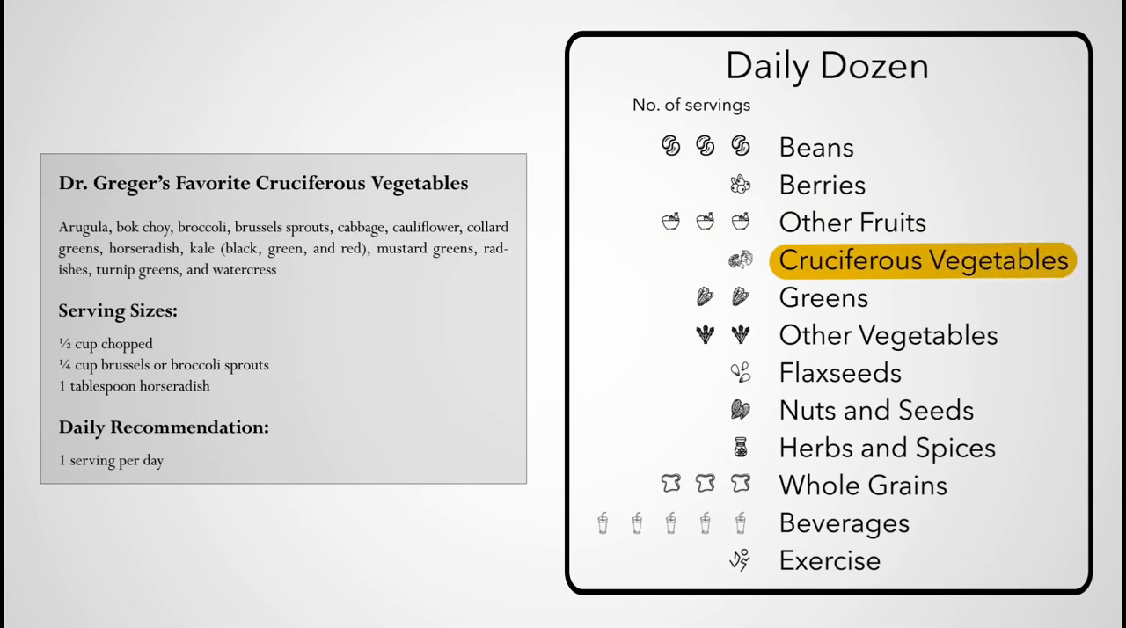
{"action": "left_click", "coordinate": [740, 259]}
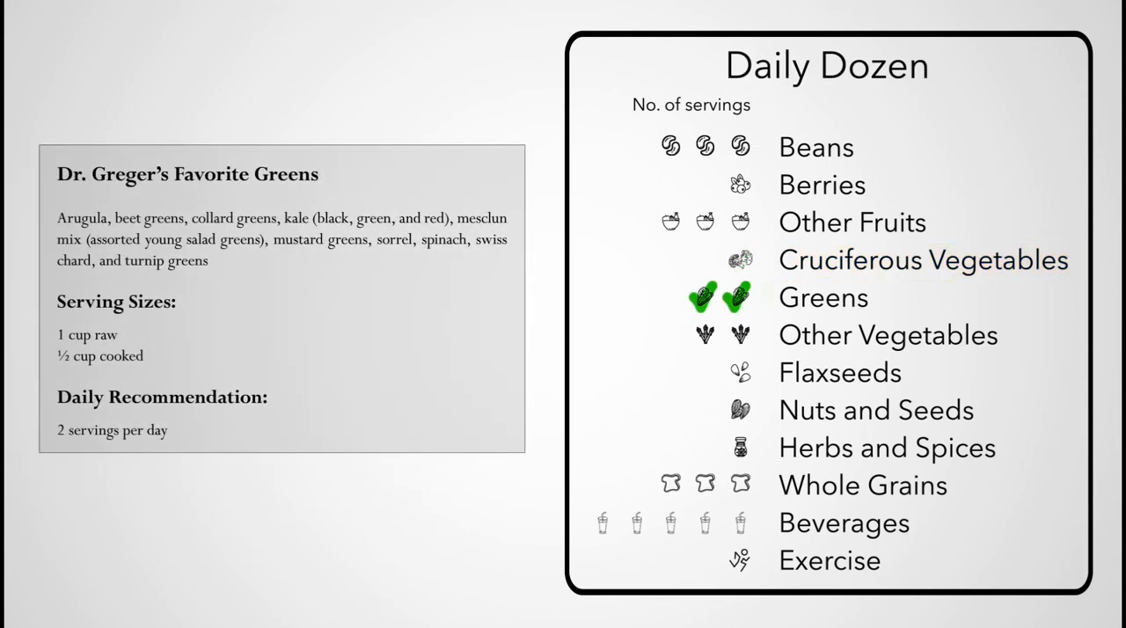
{"action": "left_click", "coordinate": [822, 297]}
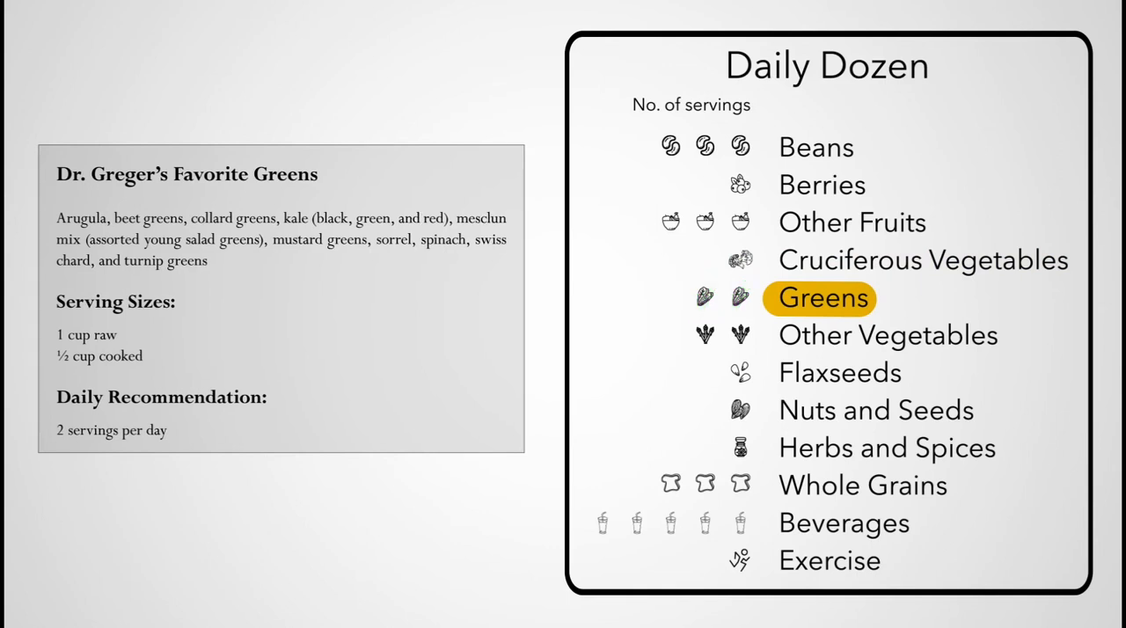
{"action": "left_click", "coordinate": [888, 335]}
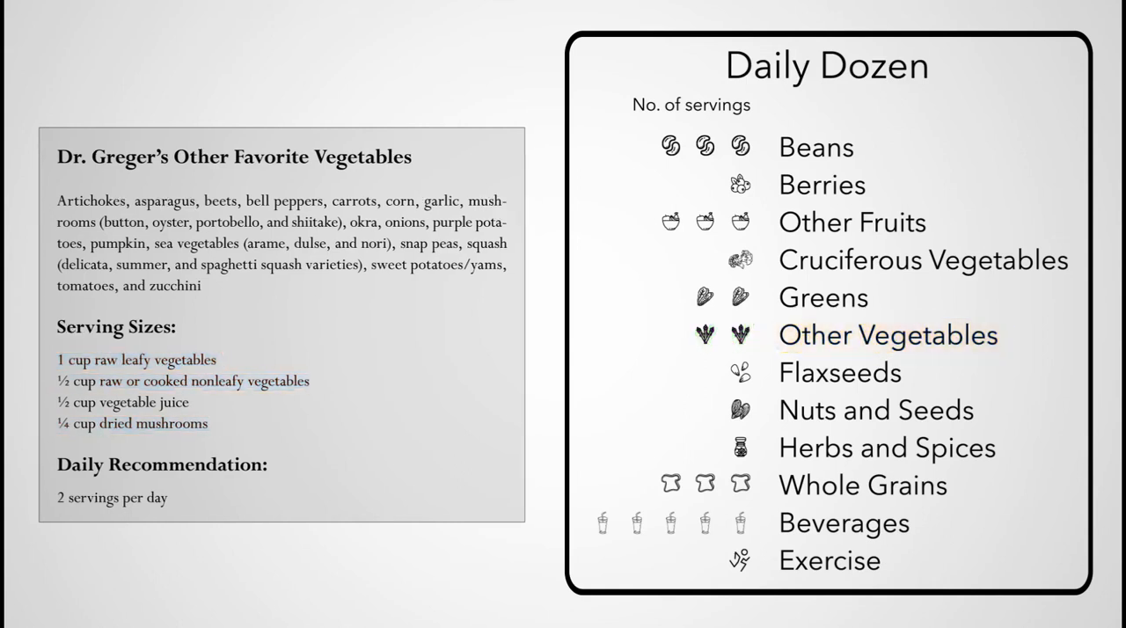
{"action": "left_click", "coordinate": [740, 372]}
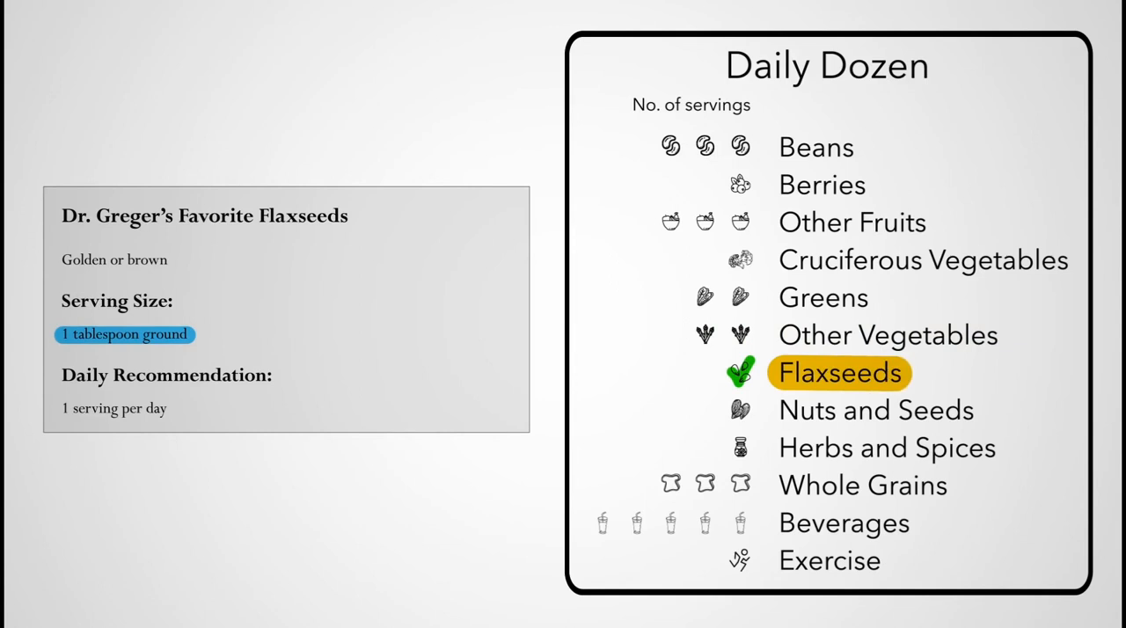
{"action": "left_click", "coordinate": [875, 410]}
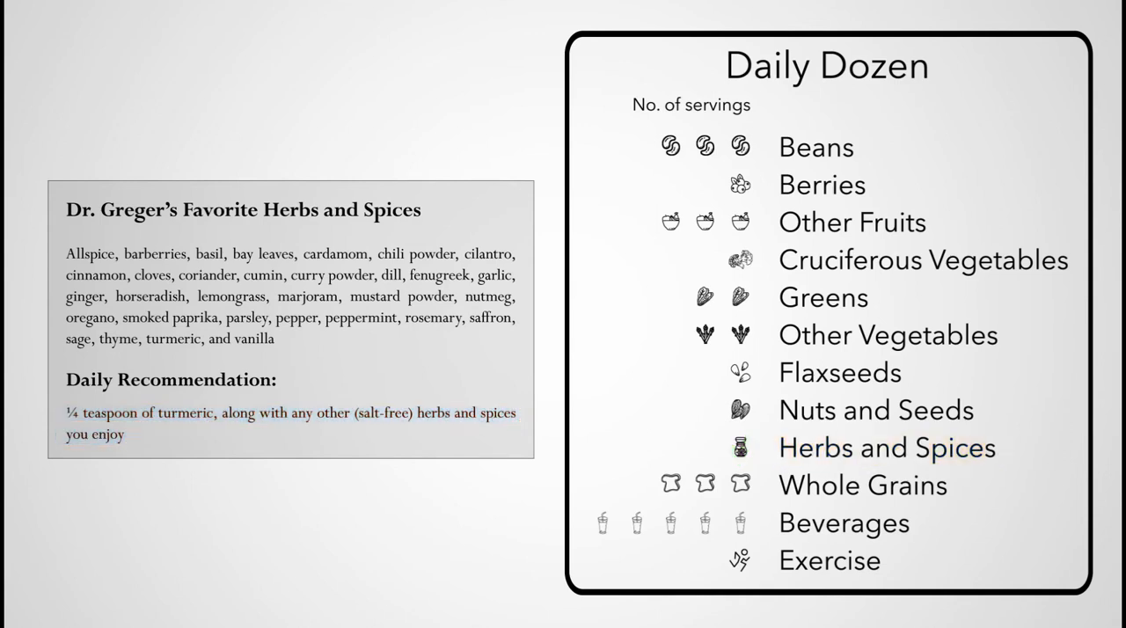
{"action": "left_click", "coordinate": [863, 485]}
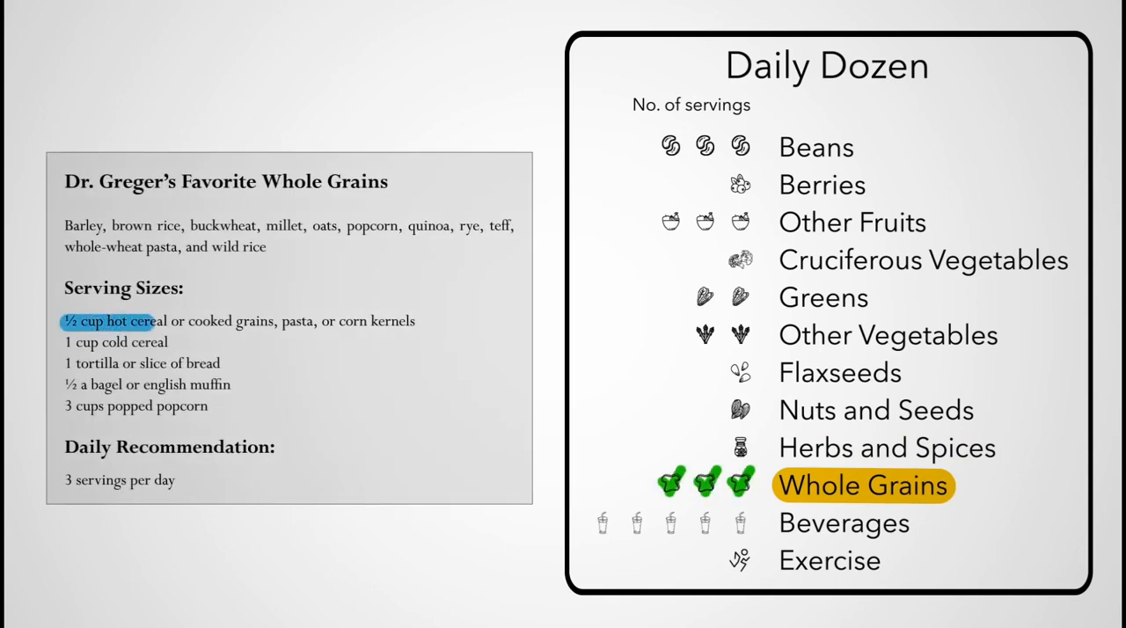
Bring up the NutritionFacts.org page 'How Many Glasses of Water Should We Drink a Day?'
{"action": "left_click_drag", "start_coordinate": [150, 321], "coordinate": [264, 321]}
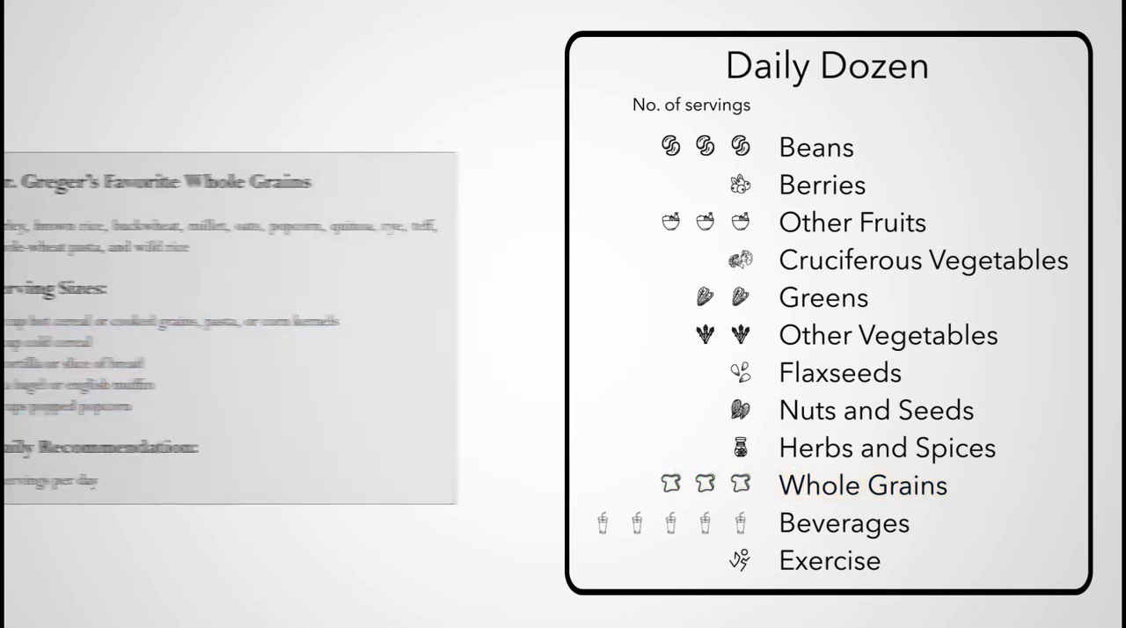
{"action": "left_click", "coordinate": [843, 523]}
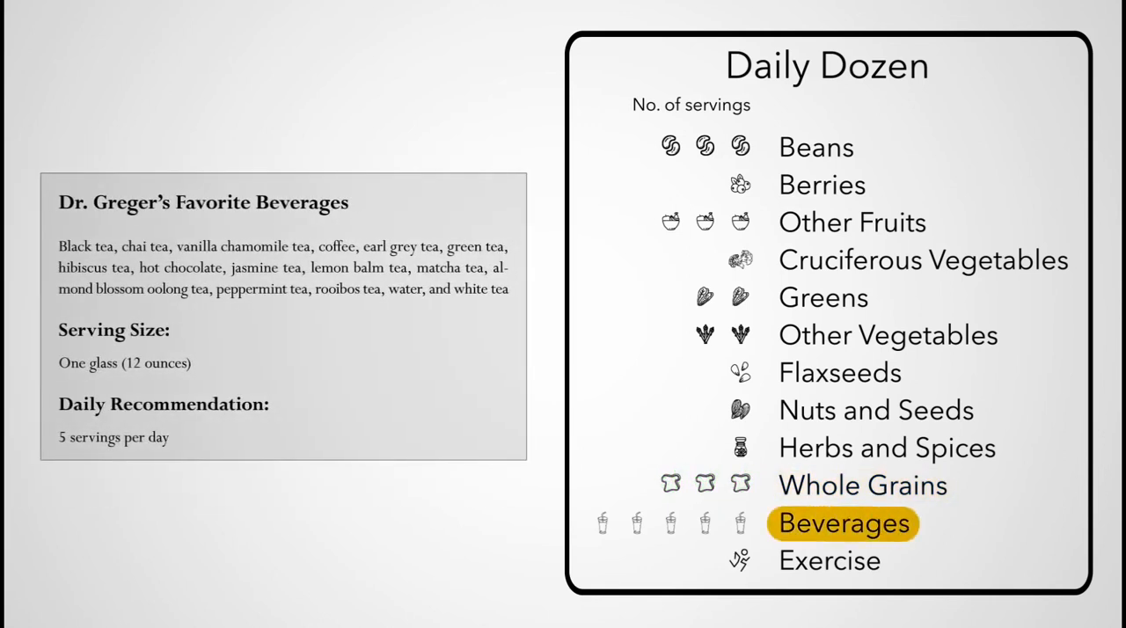
{"action": "double_click", "coordinate": [124, 363]}
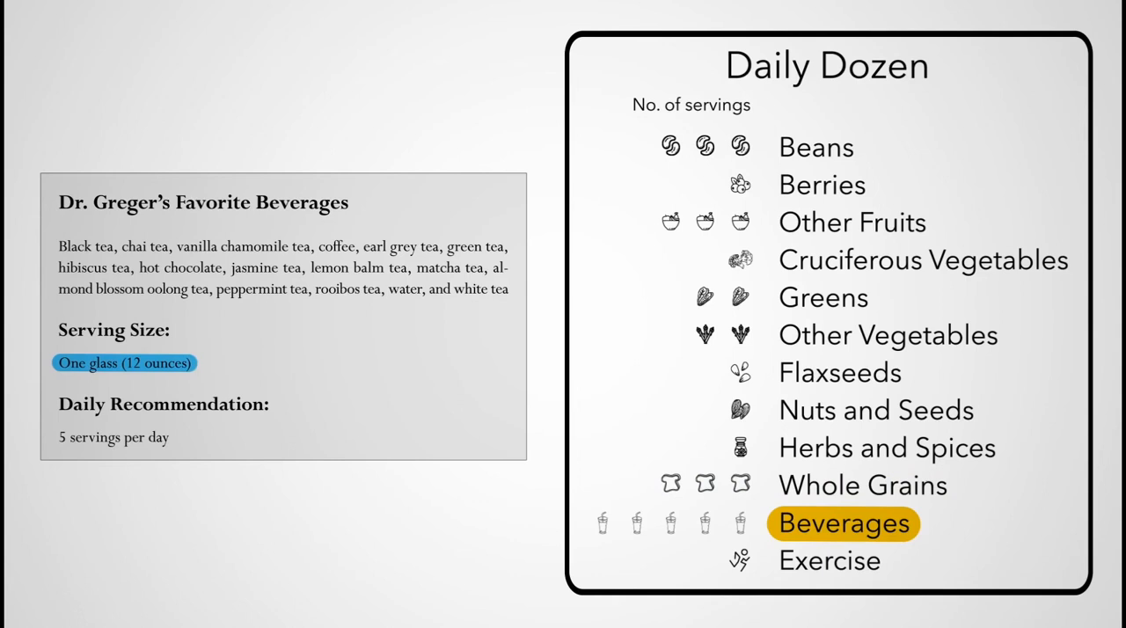
{"action": "left_click", "coordinate": [723, 524]}
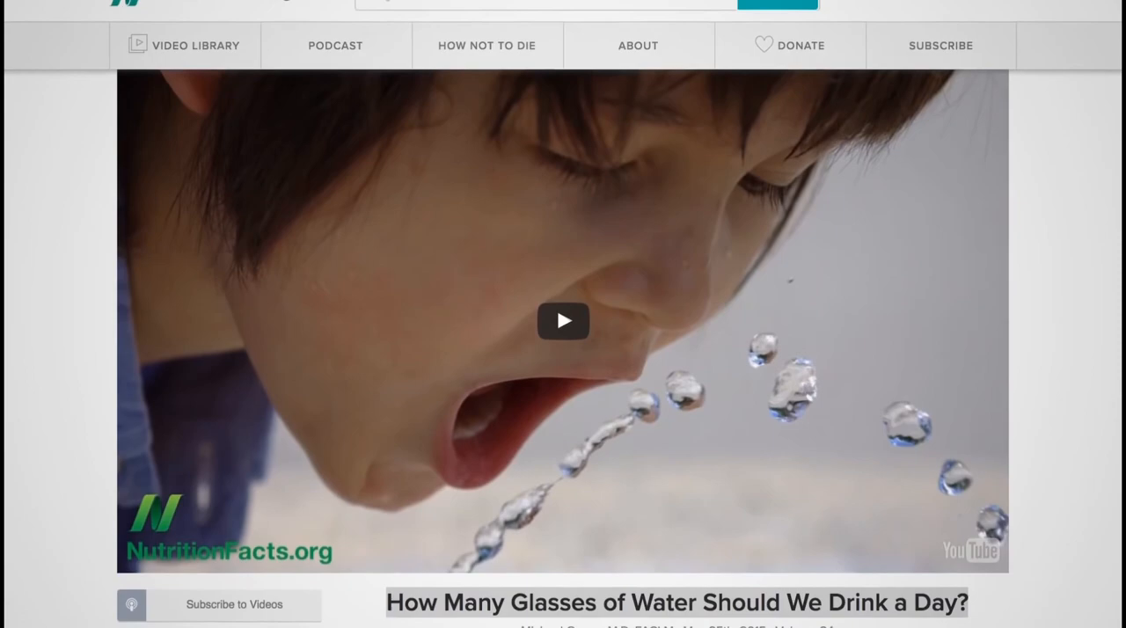
Move from the water page to the 'How Much Should You Exercise?' video page
{"action": "left_click", "coordinate": [563, 321]}
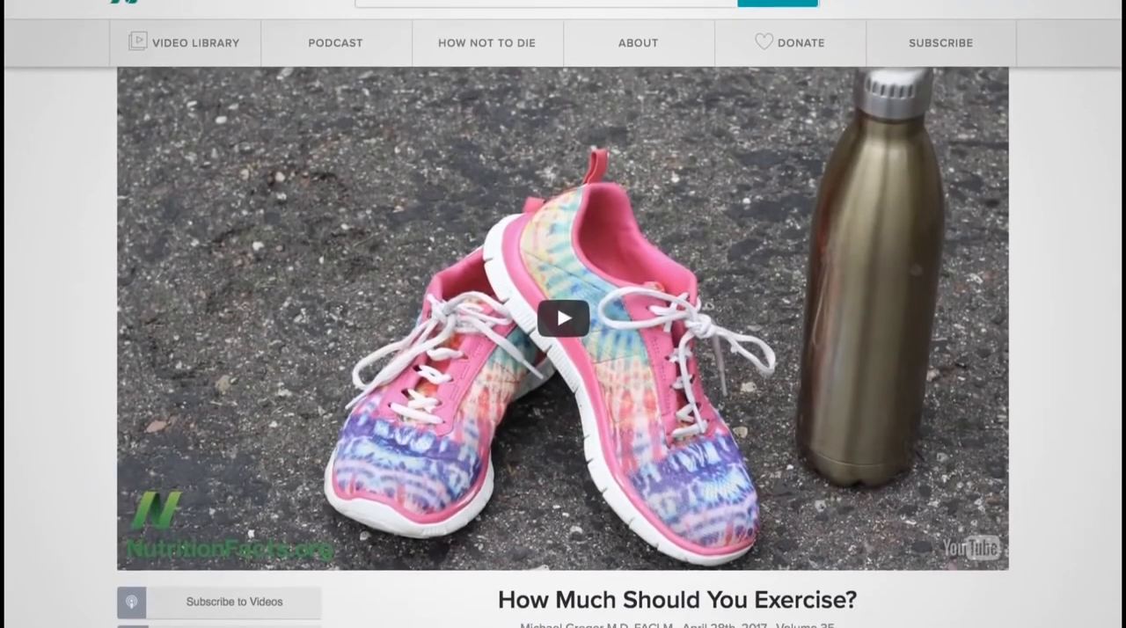
Show the Daily Dozen app checklist with Beans and Cruciferous servings logged at 13%
{"action": "left_click", "coordinate": [563, 317]}
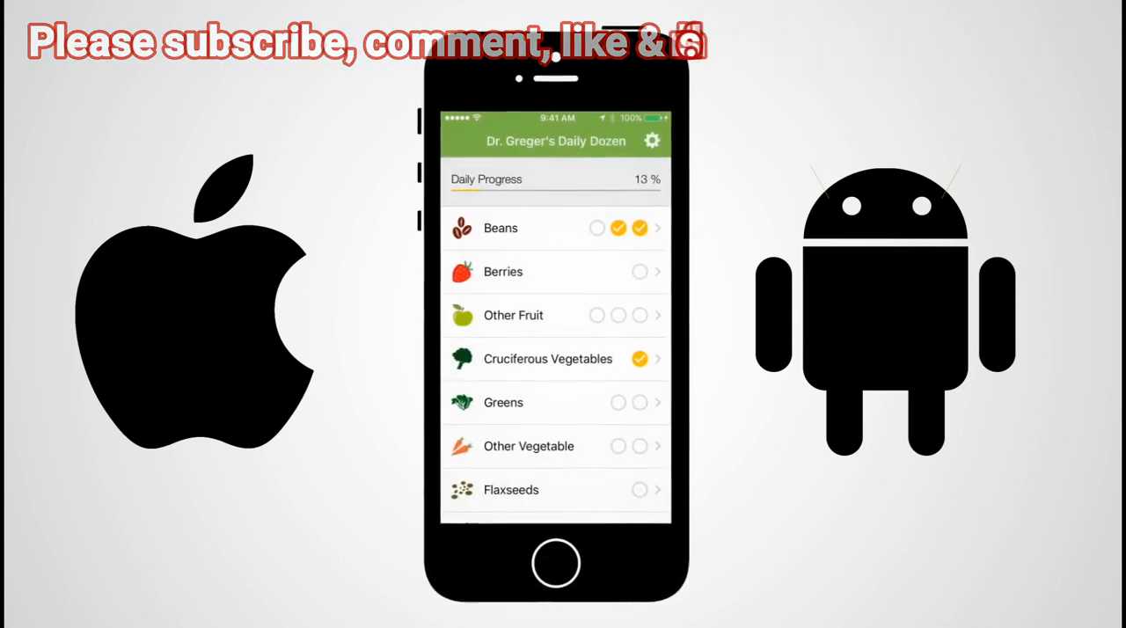
Add an Other Vegetable serving, raising progress to 17%, then view the Spices page
{"action": "left_click", "coordinate": [528, 446]}
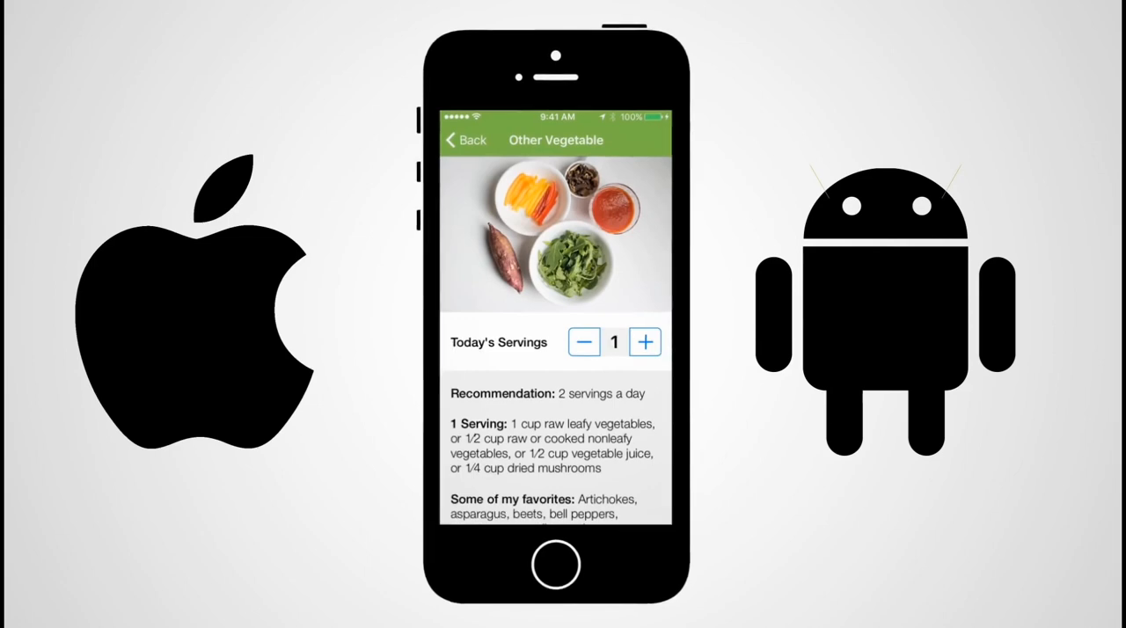
{"action": "left_click", "coordinate": [465, 139]}
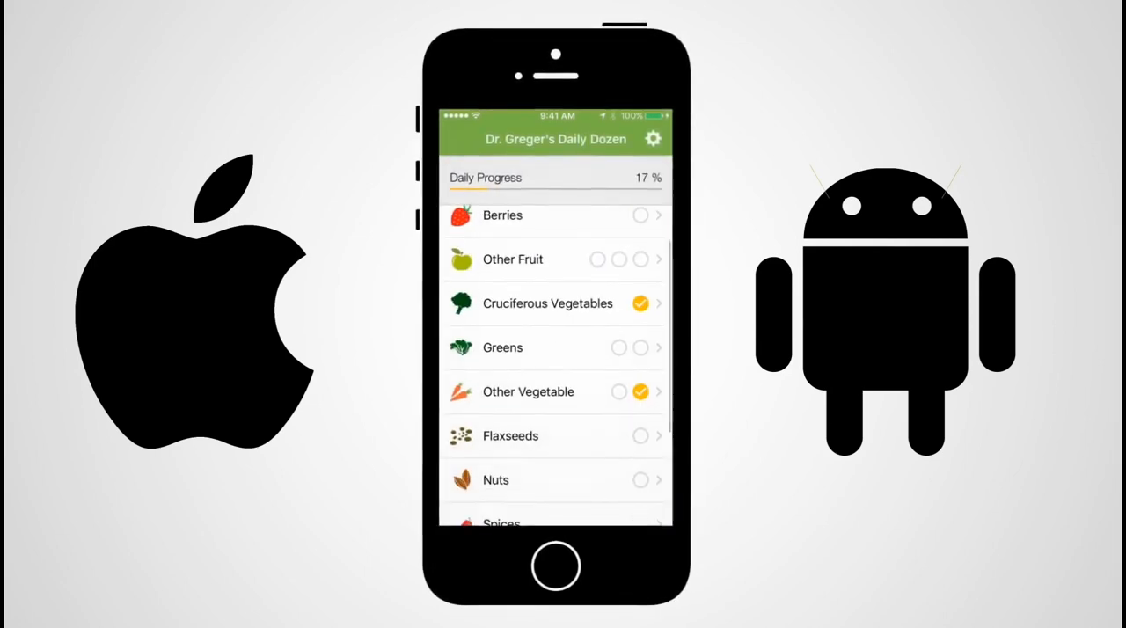
{"action": "left_click", "coordinate": [501, 522]}
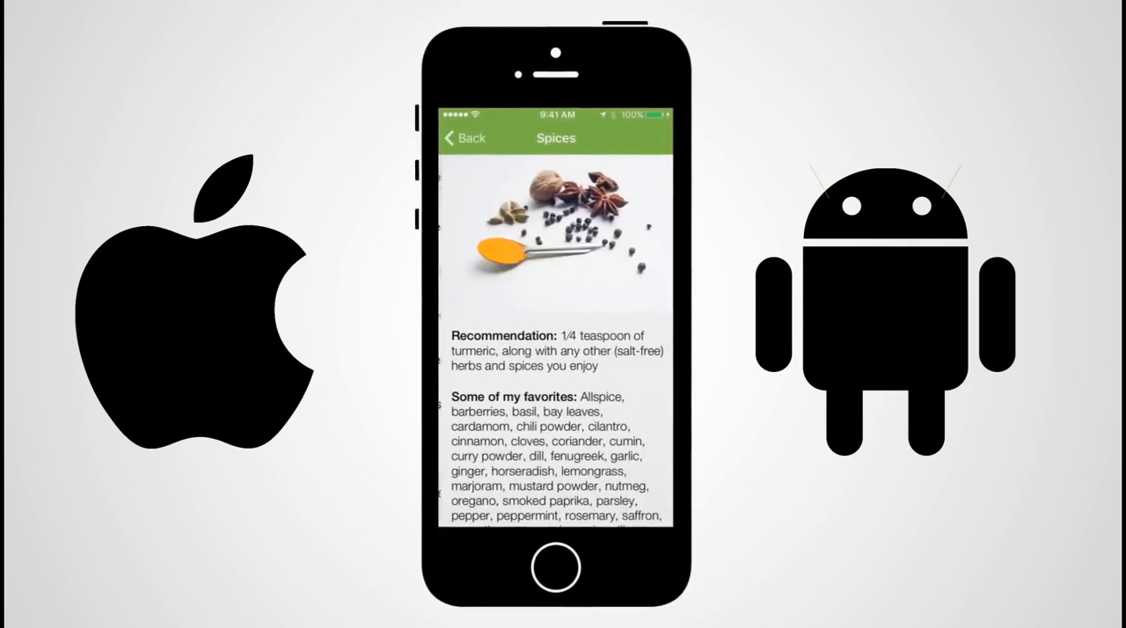
{"action": "left_click", "coordinate": [463, 138]}
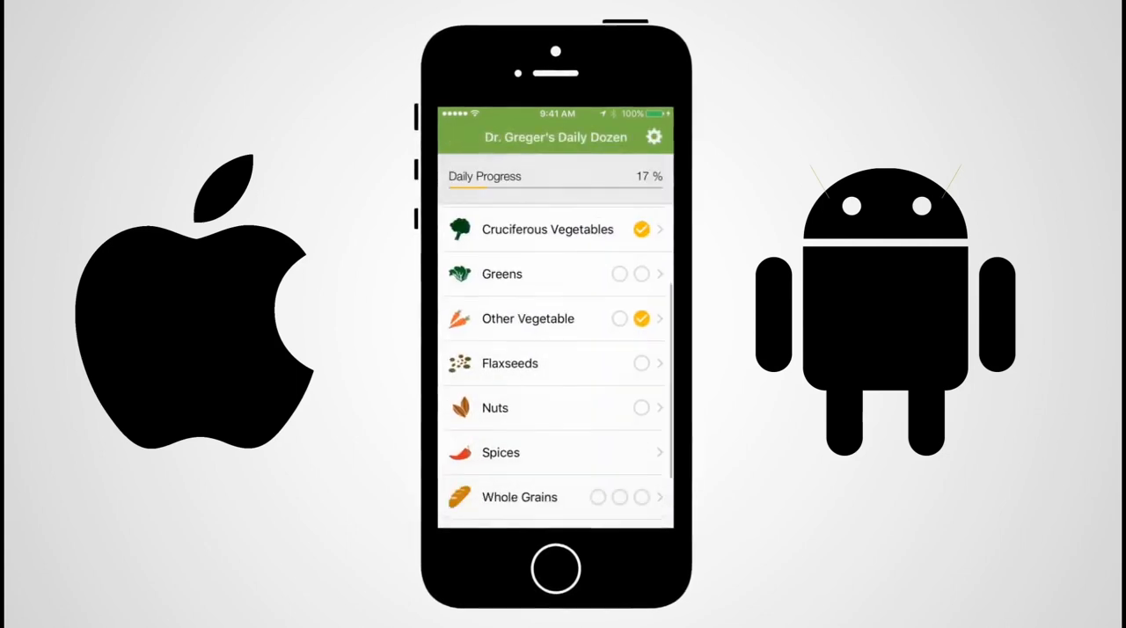